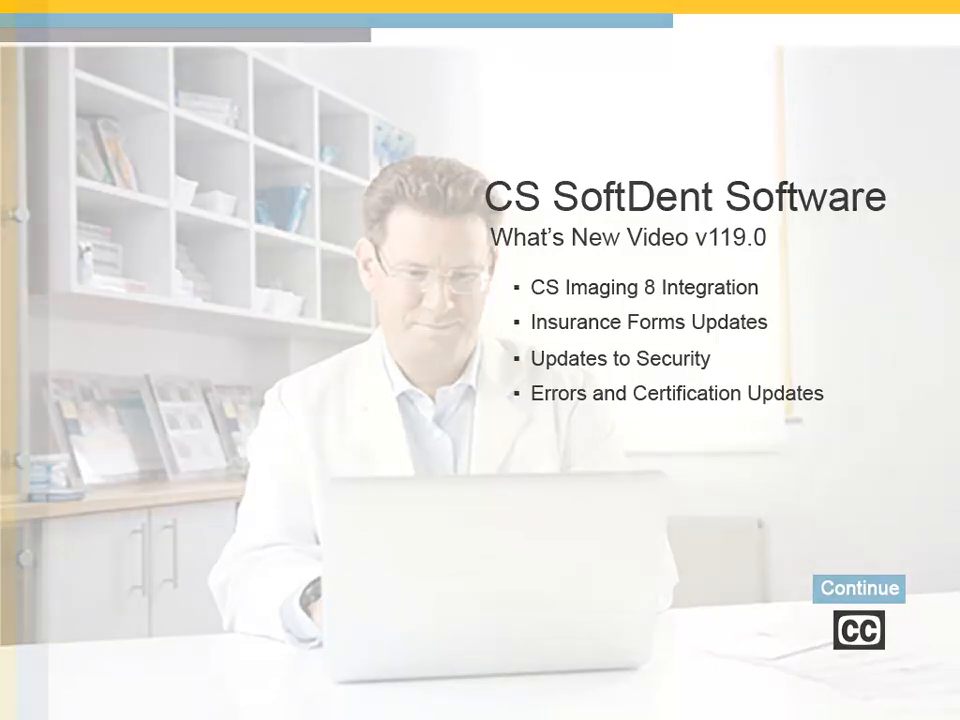
- Advance past the annotated ADA Dental Claim Form to the SoftDent login prompt
{"action": "left_click", "coordinate": [860, 588]}
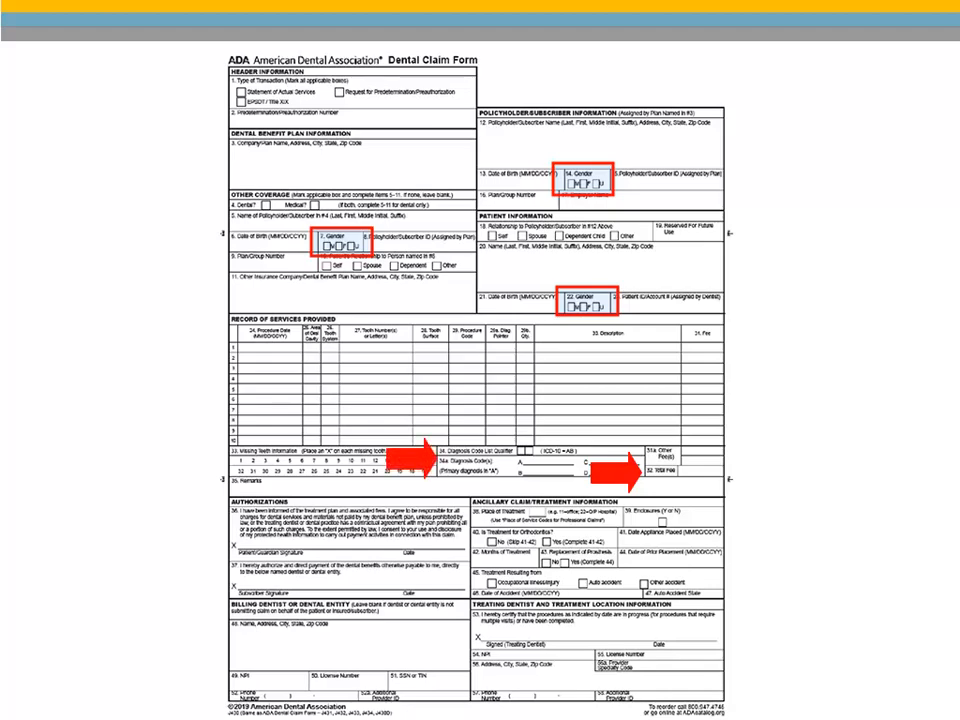
{"action": "left_click", "coordinate": [184, 168]}
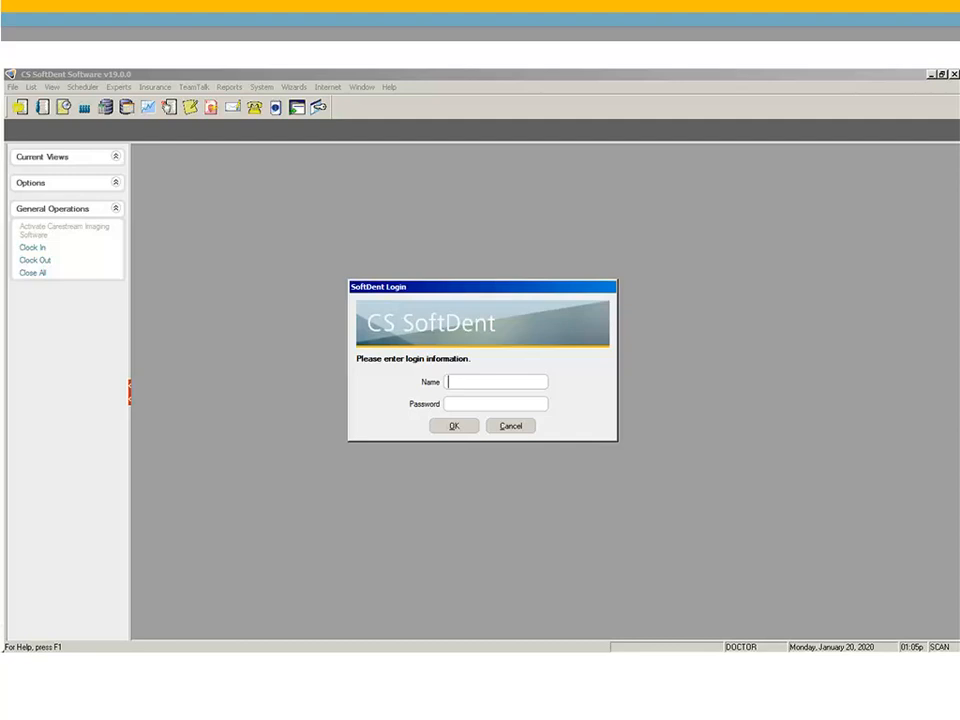
- Advance from the Login dialog screenshot to the patient-data audit trail view
{"action": "left_click", "coordinate": [454, 424]}
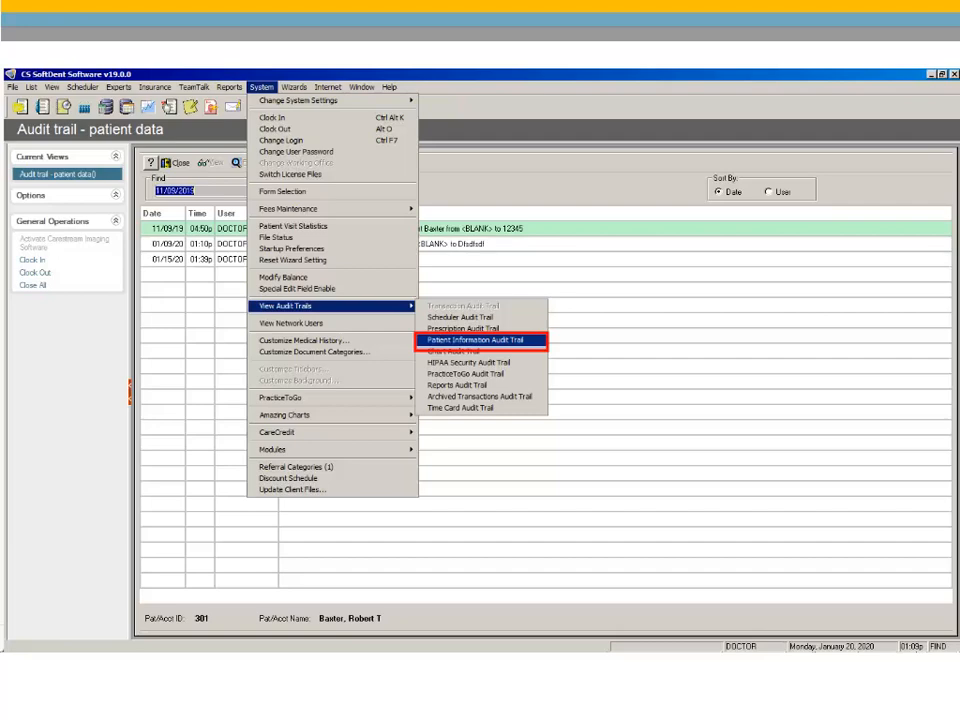
- Show the Patient Information Audit Trail report By Date, then move on to Rights by User
{"action": "left_click", "coordinate": [468, 340]}
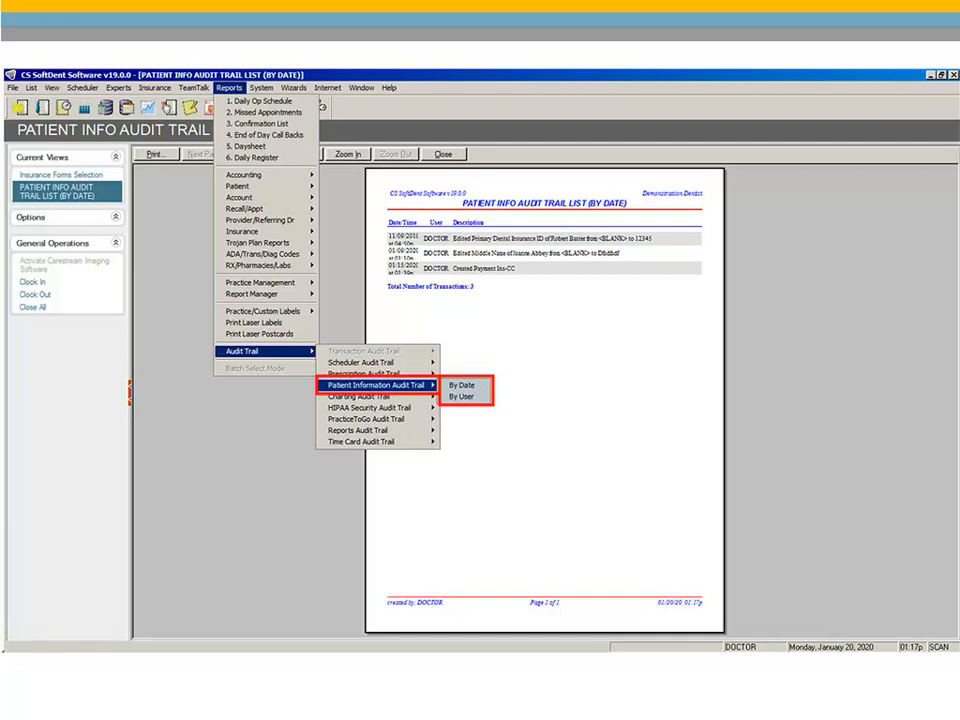
{"action": "left_click", "coordinate": [462, 396]}
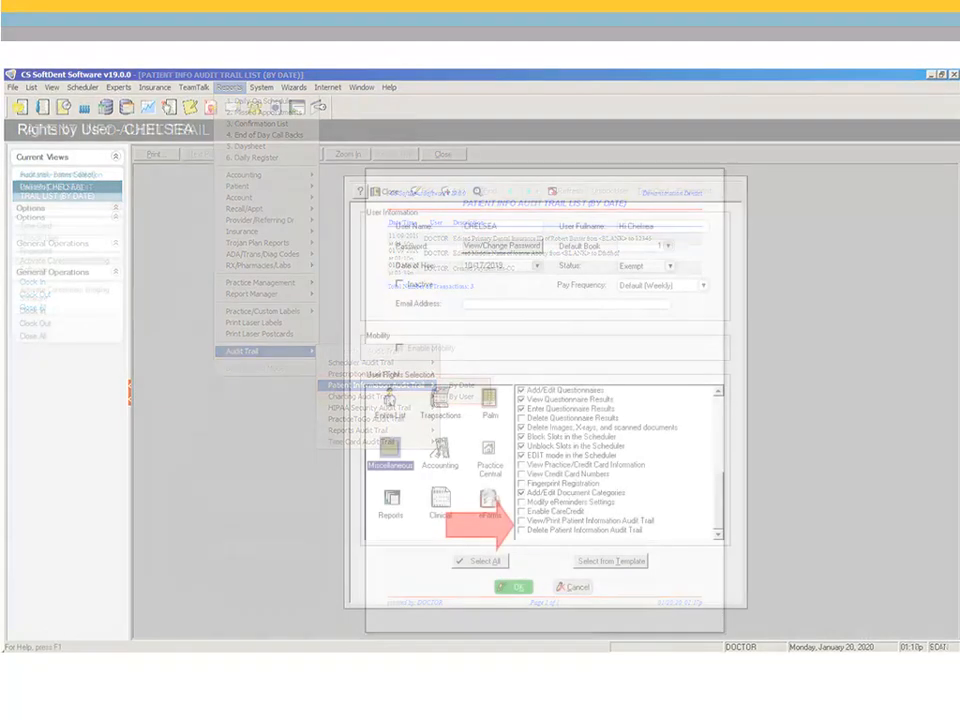